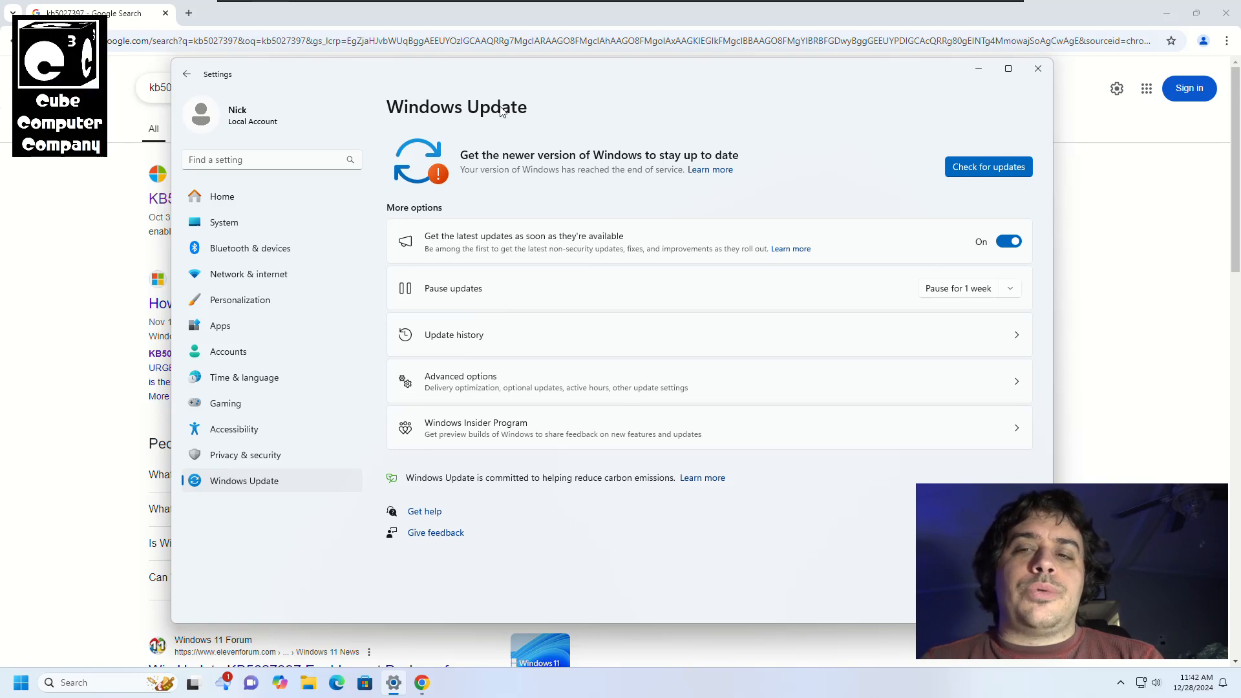
{"action": "mouse_move", "coordinate": [501, 111]}
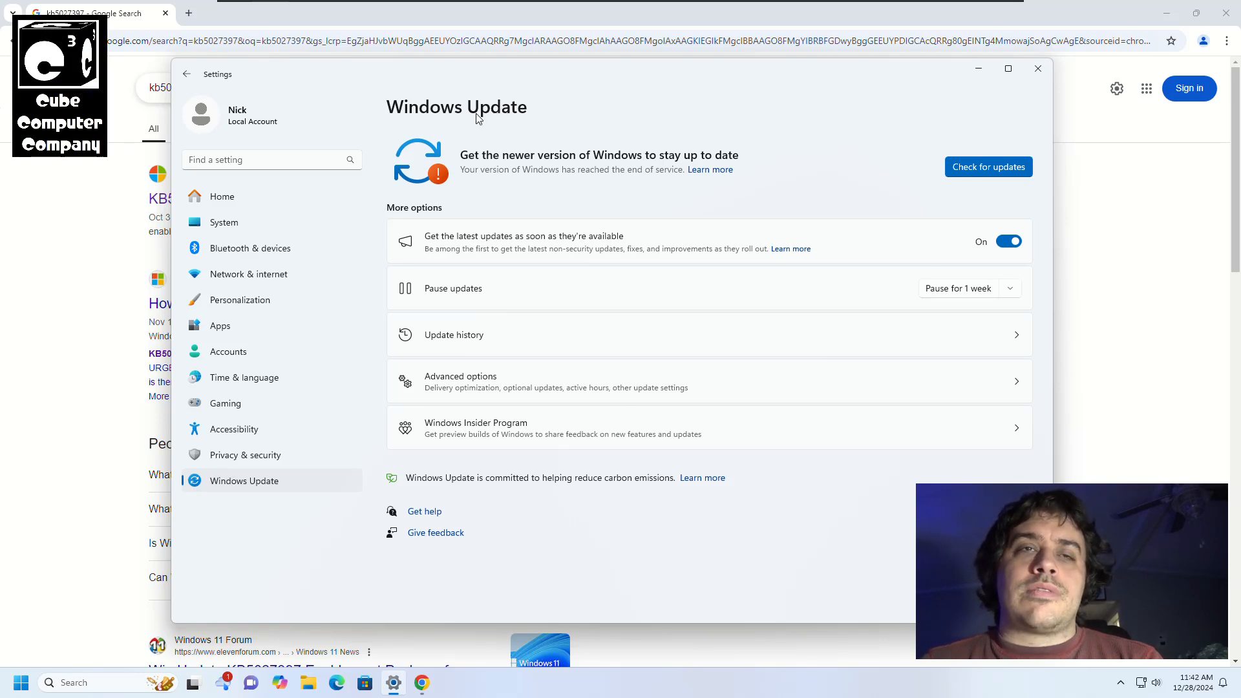
{"action": "mouse_move", "coordinate": [473, 119]}
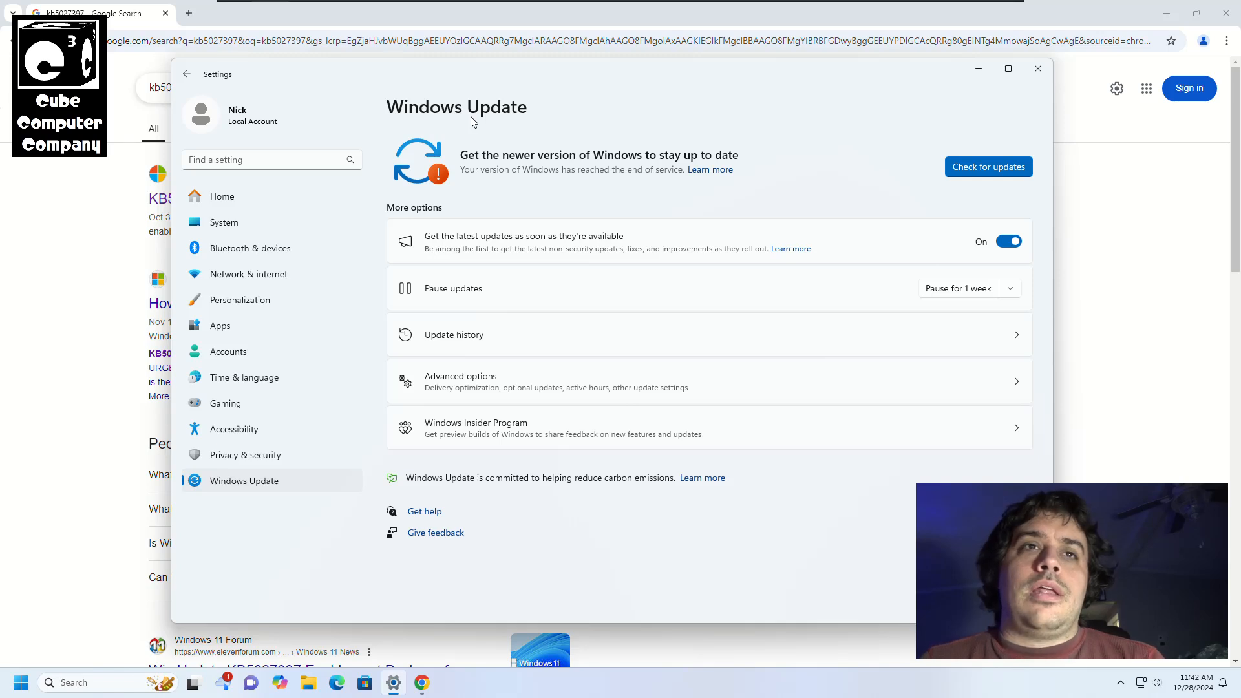
{"action": "mouse_move", "coordinate": [461, 176]}
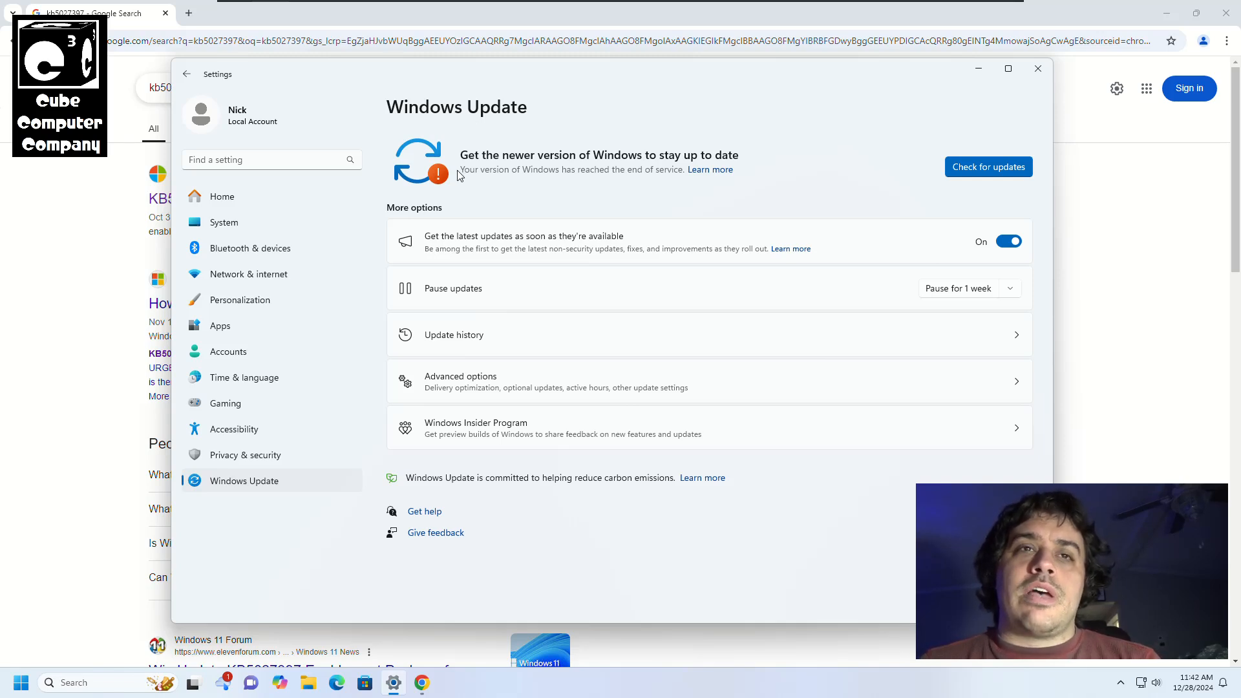
Check Windows Update for available updates, then close Settings to return to the kb5027397 Google results
{"action": "left_click", "coordinate": [988, 167]}
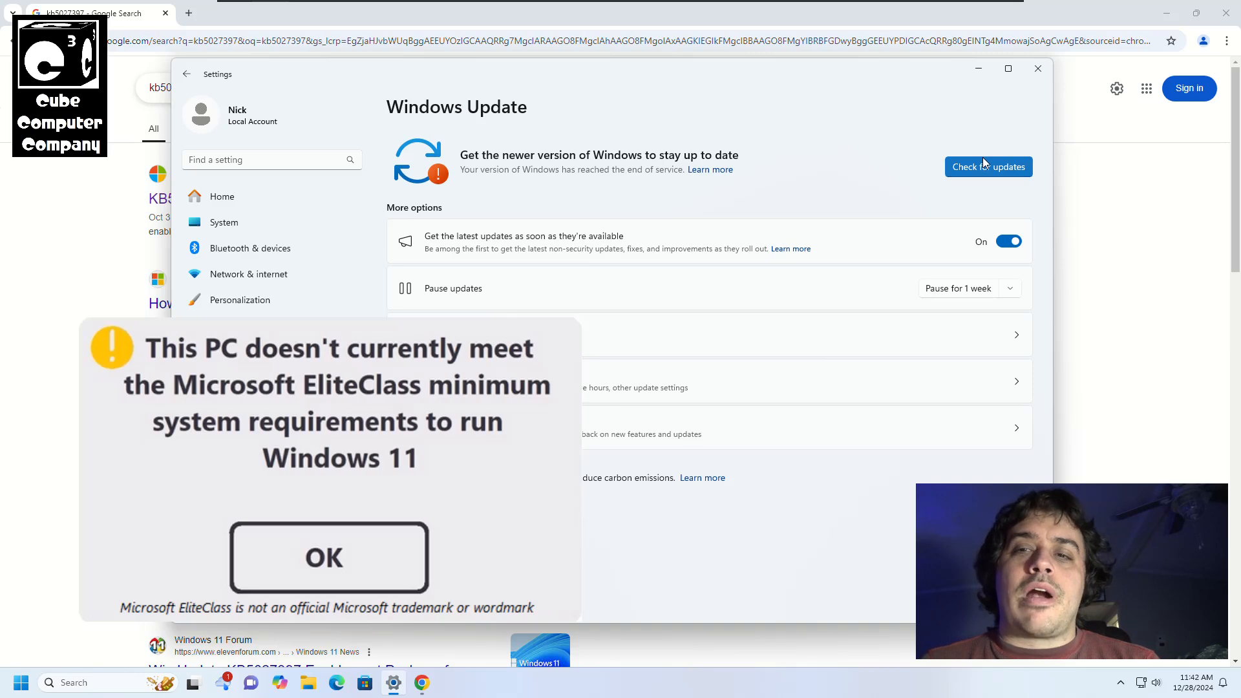
{"action": "mouse_move", "coordinate": [819, 136]}
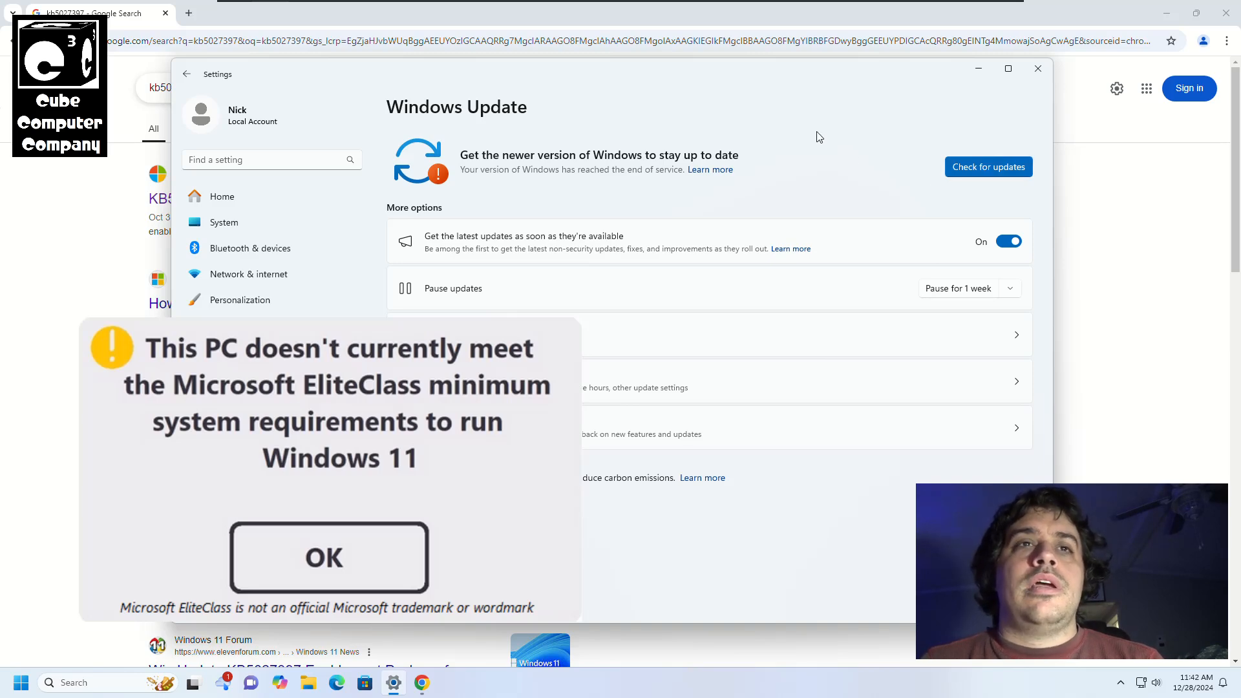
{"action": "left_click", "coordinate": [327, 557]}
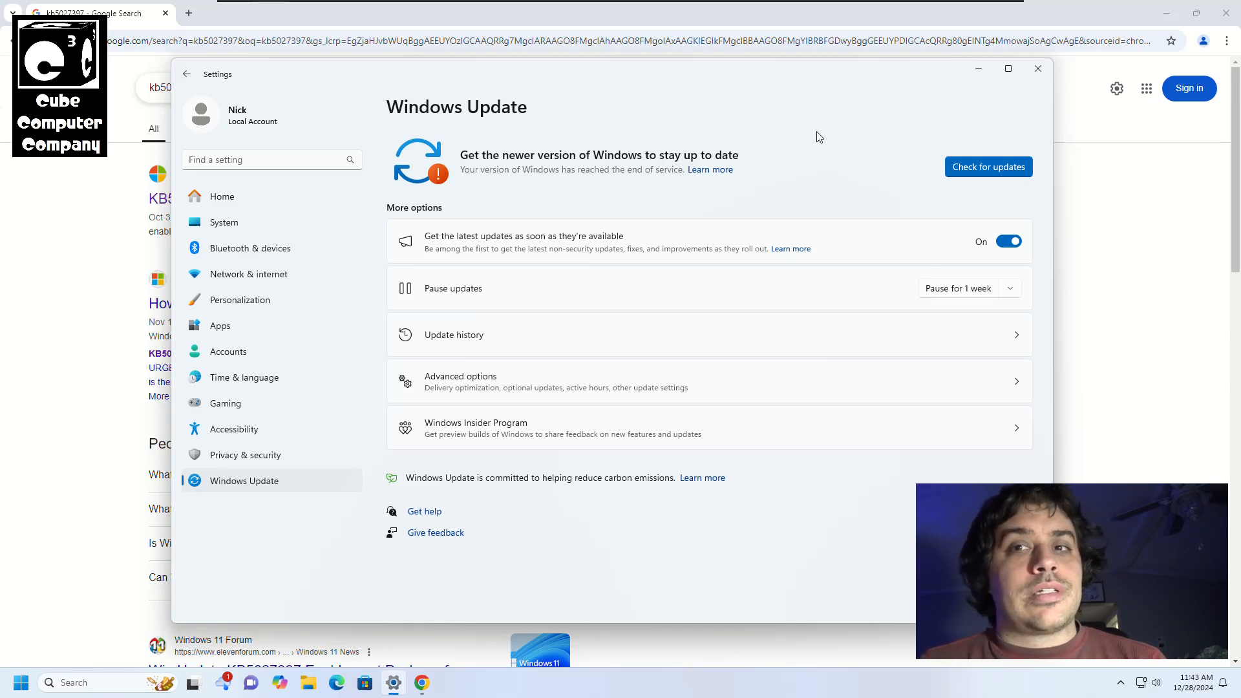
{"action": "mouse_move", "coordinate": [709, 120]}
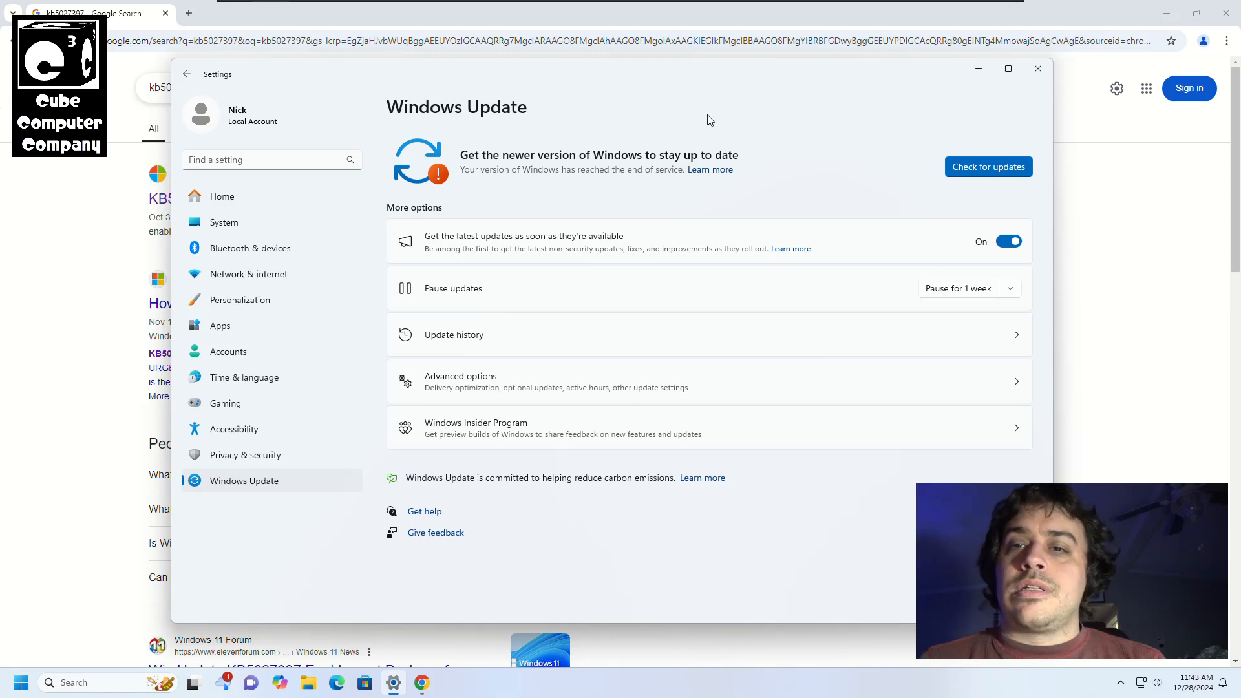
{"action": "left_click", "coordinate": [1038, 68]}
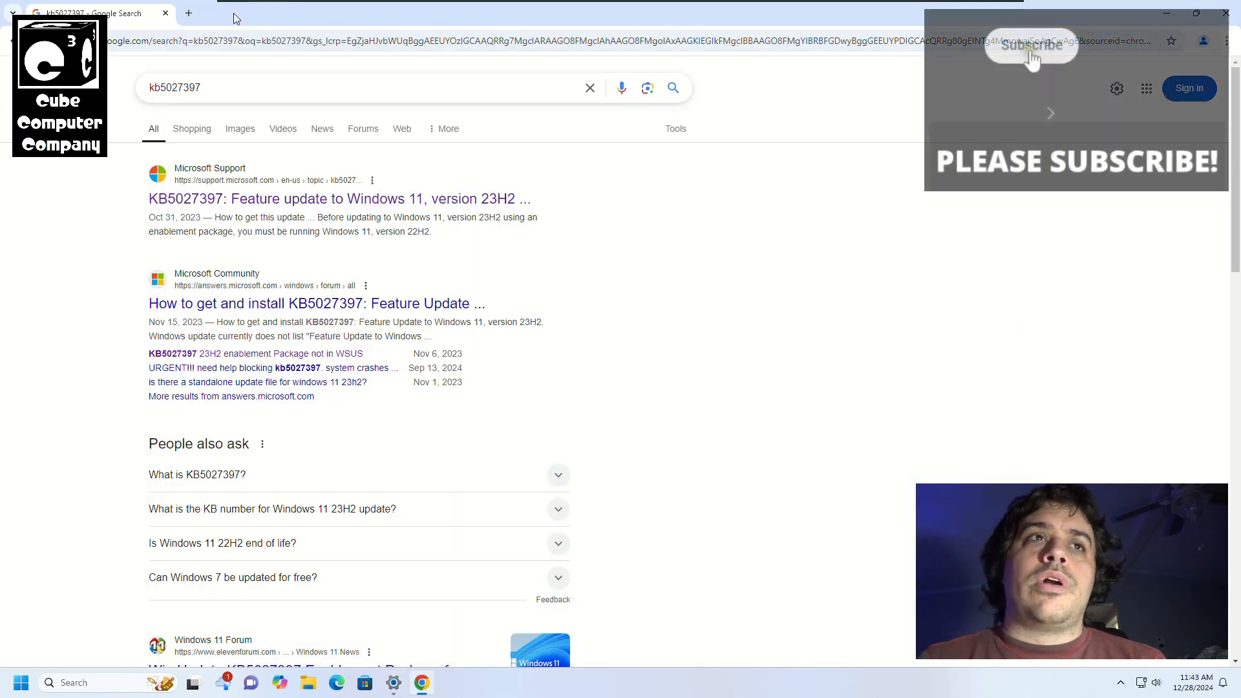
{"action": "left_click", "coordinate": [1031, 45]}
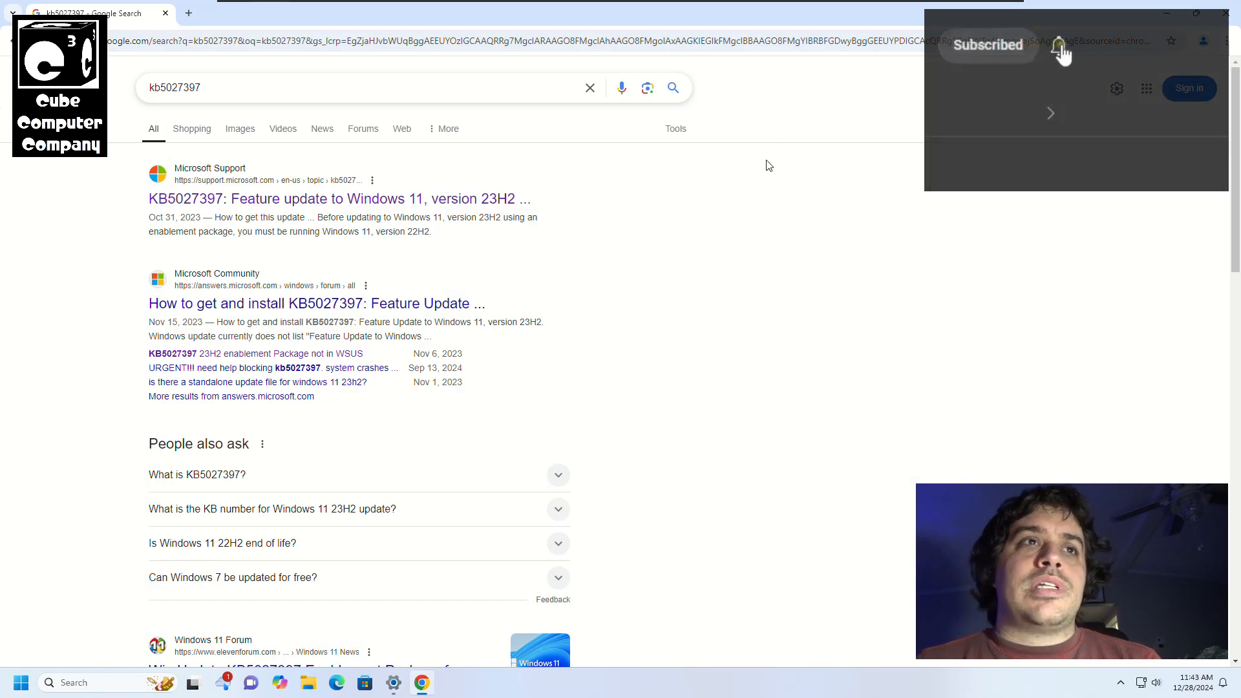
{"action": "left_click", "coordinate": [1058, 44]}
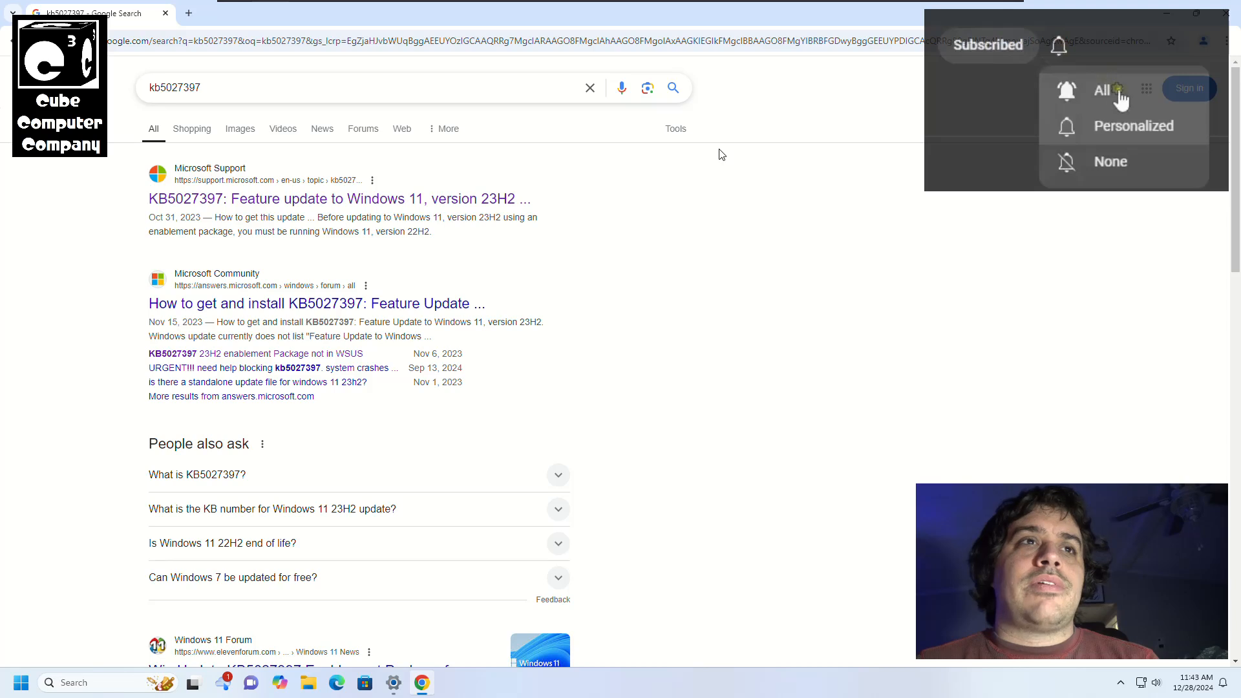
{"action": "left_click", "coordinate": [1102, 89]}
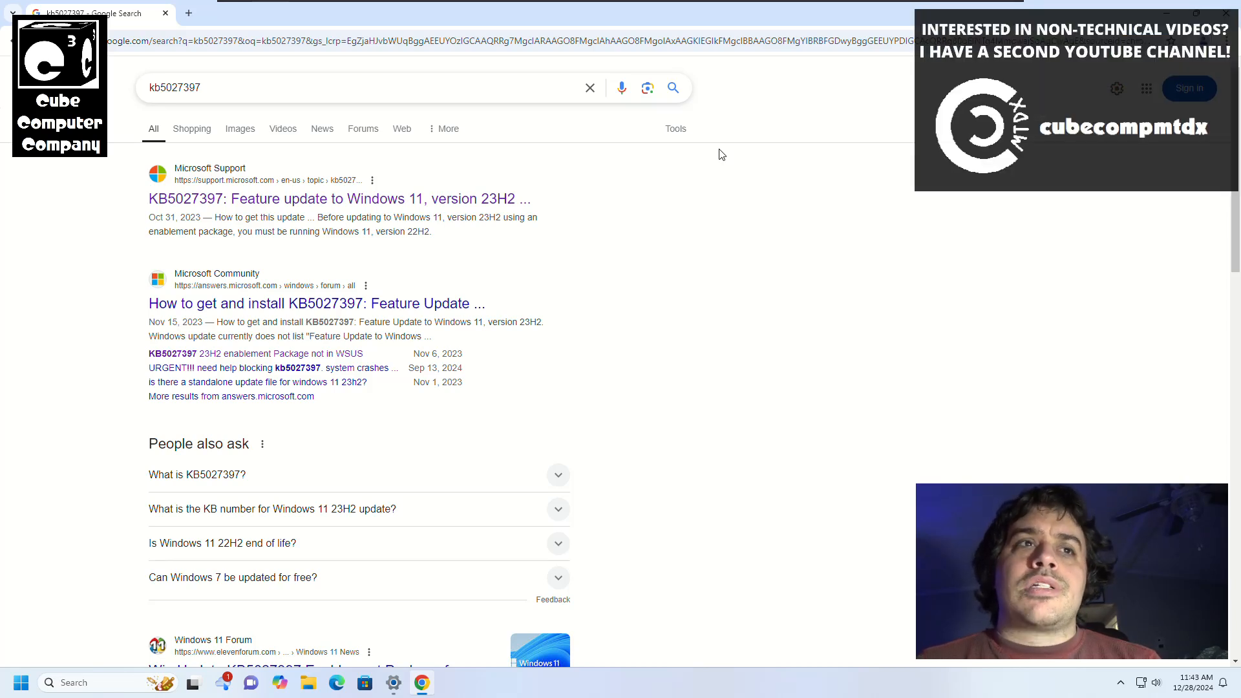
{"action": "mouse_move", "coordinate": [710, 127]}
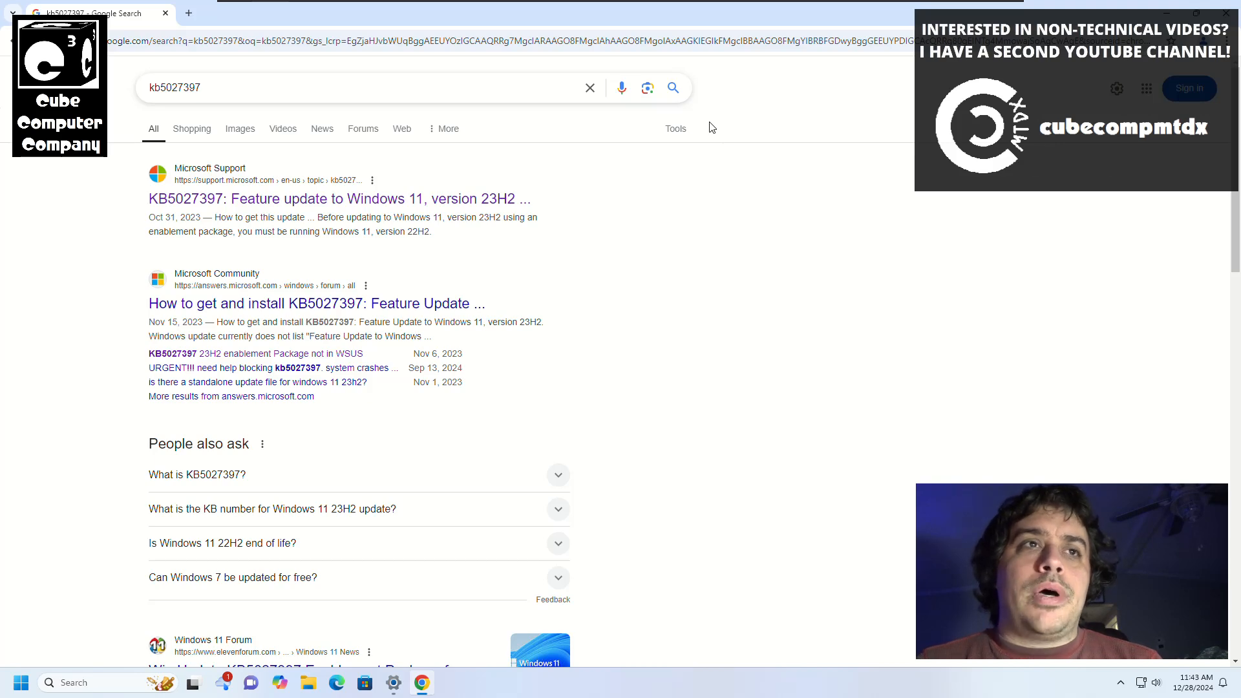
{"action": "mouse_move", "coordinate": [724, 152]}
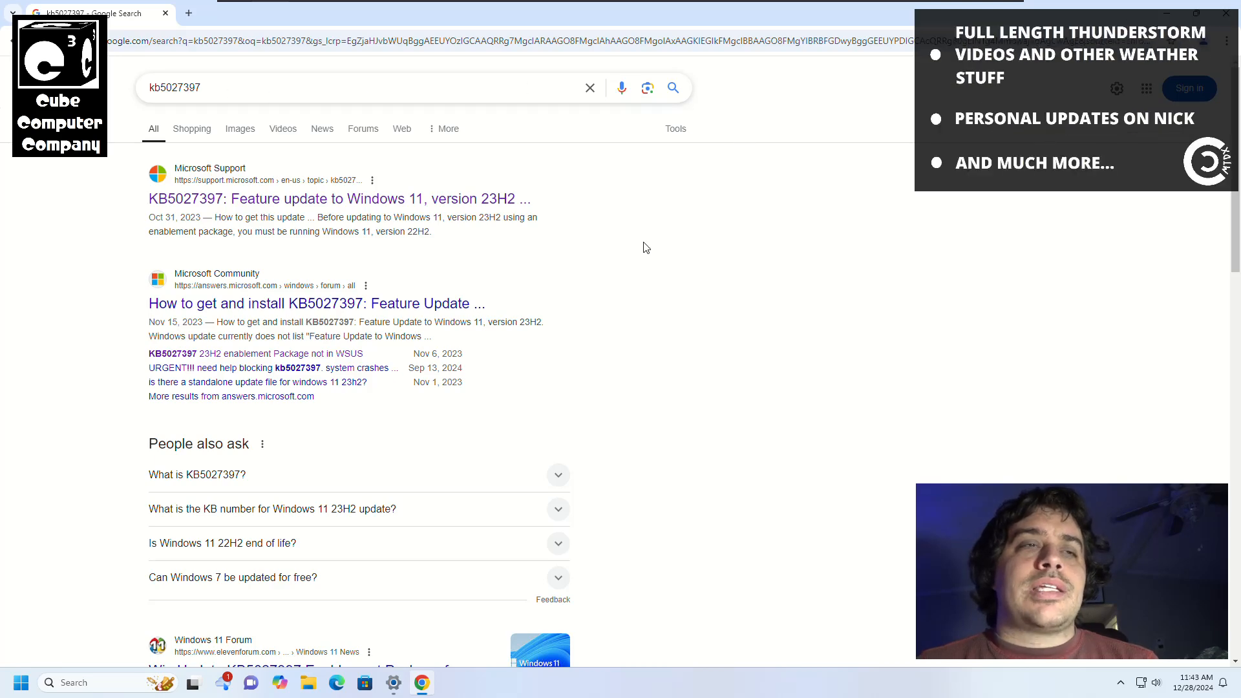
Scroll the kb5027397 results down to the ManageEngine Windows11.0-kb5027397-x64.msu entry
{"action": "scroll", "scroll_direction": "down", "scroll_amount": 3}
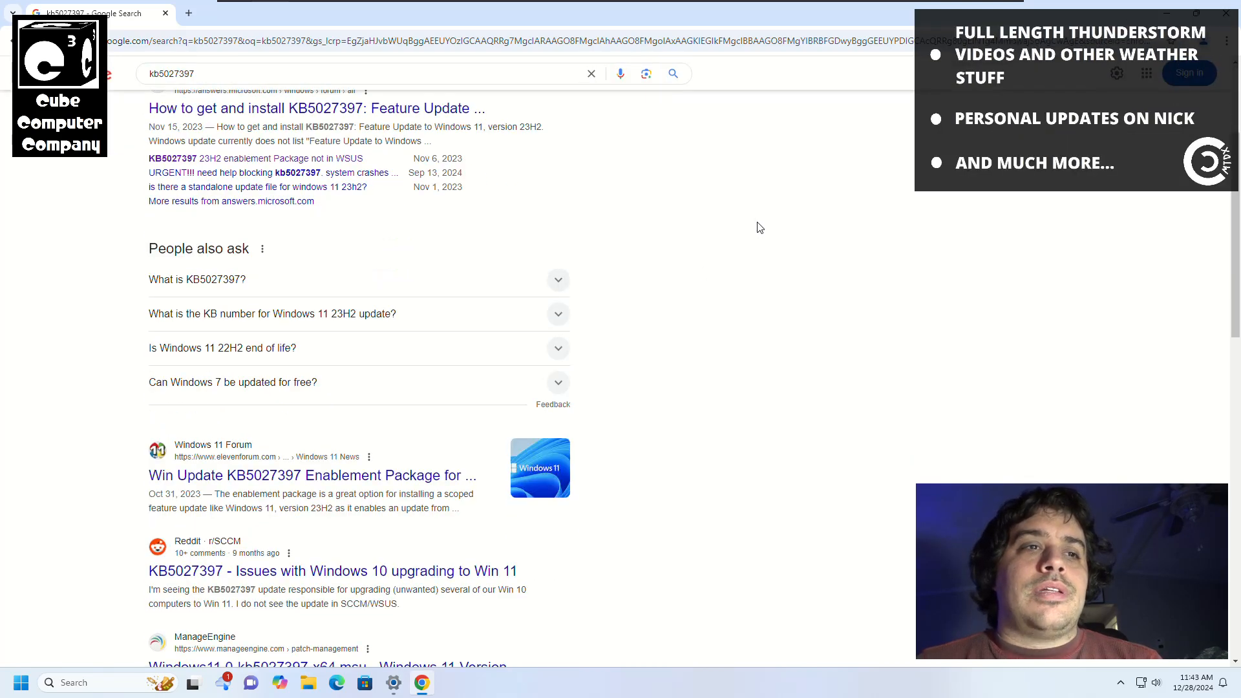
{"action": "scroll", "scroll_direction": "down", "scroll_amount": 3}
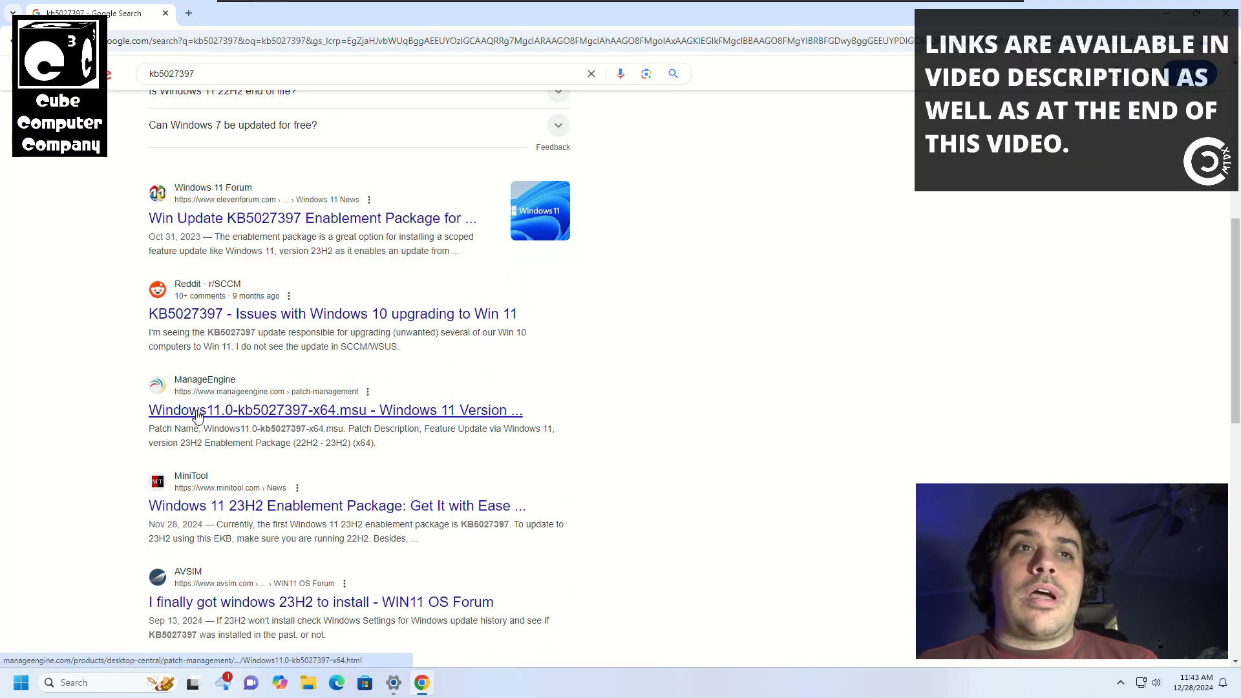
View the ManageEngine Patch Details page for Windows11.0-kb5027397-x64.msu with its description and release date
{"action": "left_click", "coordinate": [335, 410]}
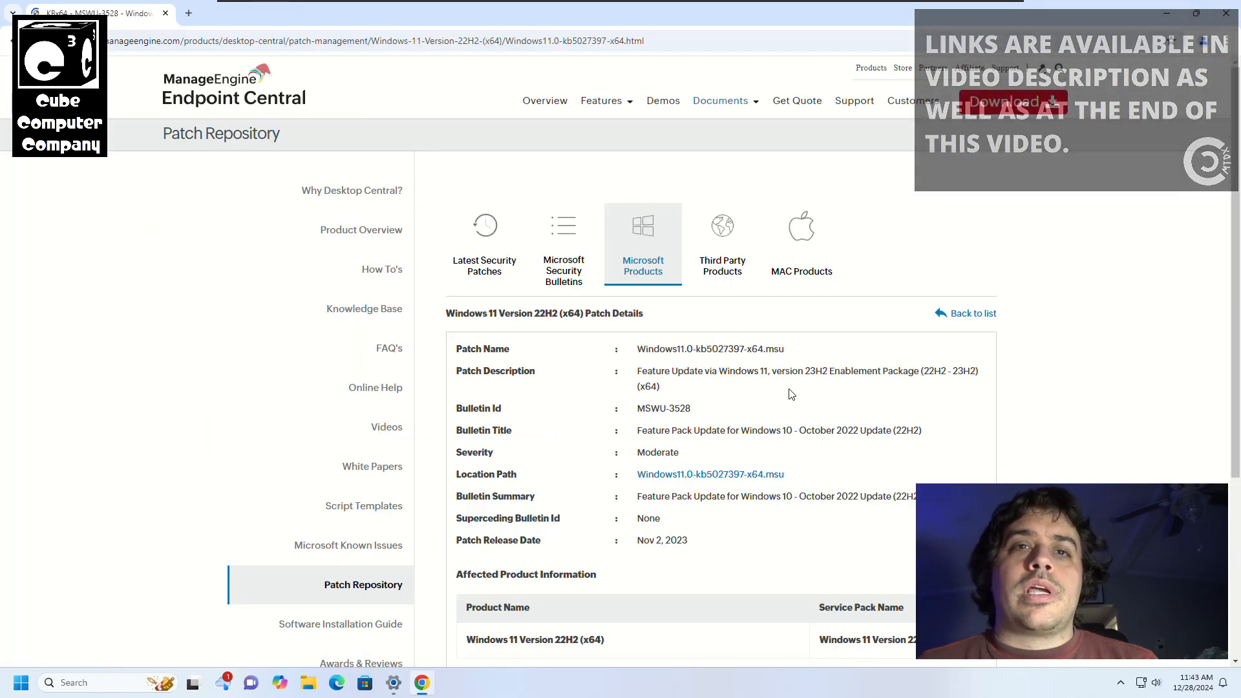
{"action": "scroll", "scroll_direction": "down", "scroll_amount": 3}
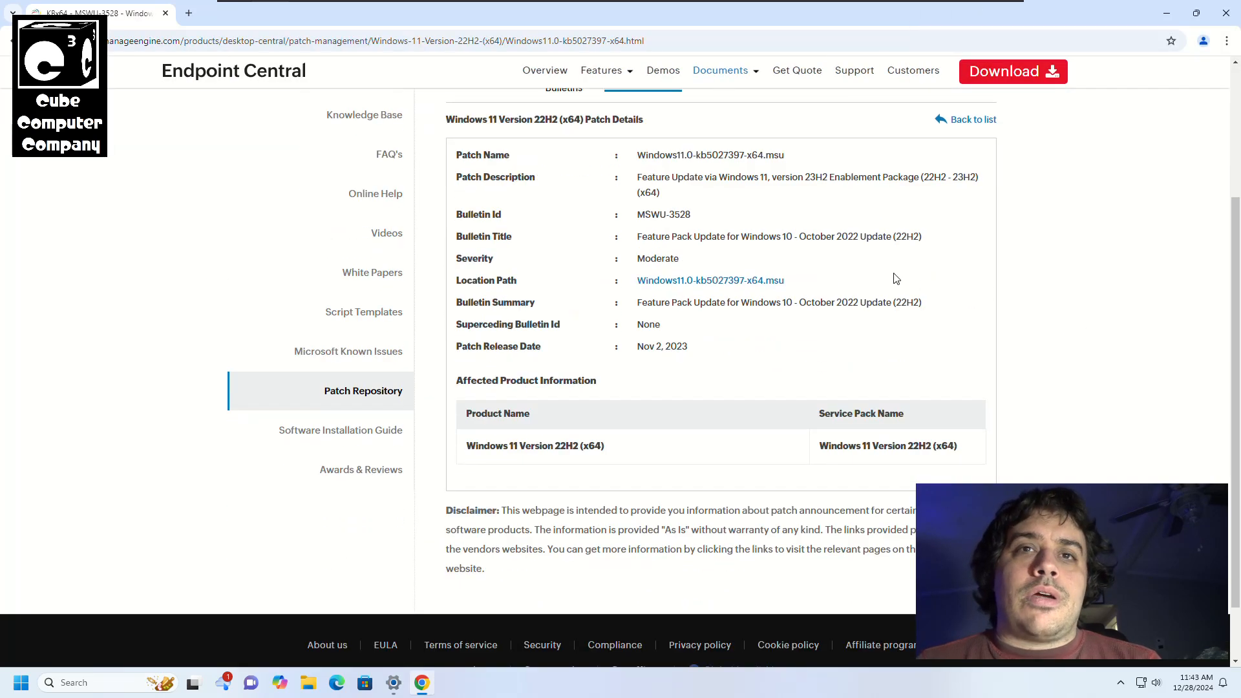
{"action": "mouse_move", "coordinate": [709, 281]}
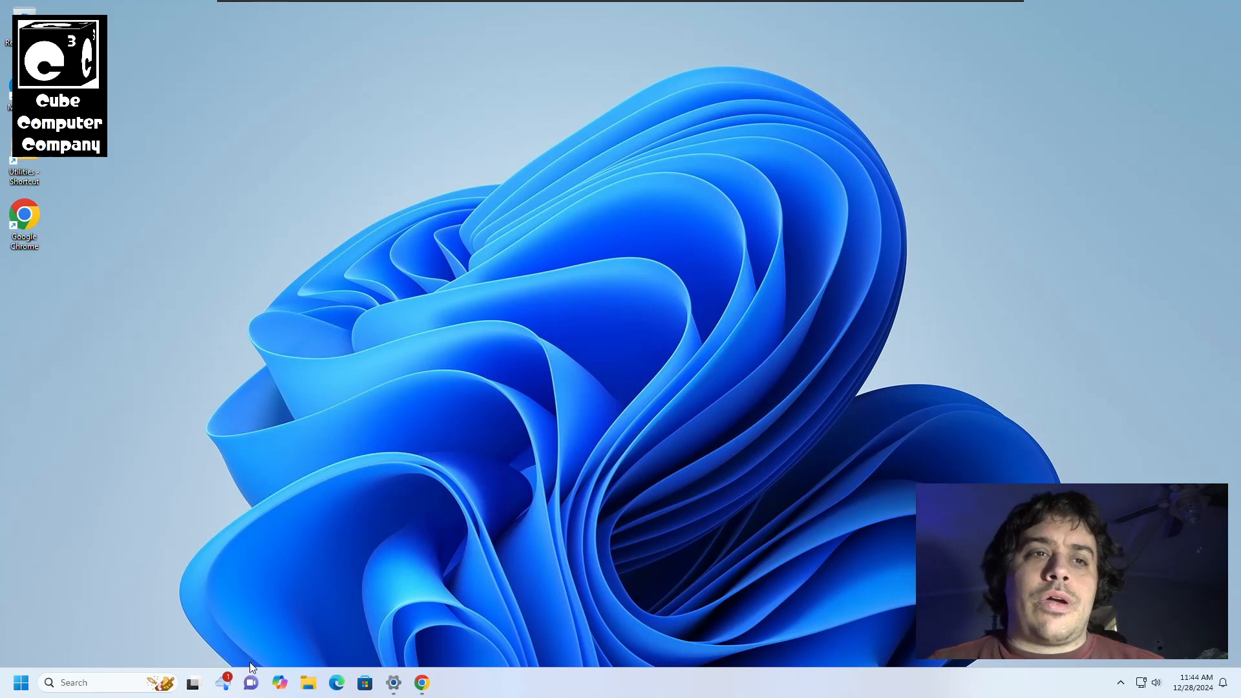
Reach the Downloads folder in File Explorer listing the kb5027397 and kb5031455 packages
{"action": "right_click", "coordinate": [308, 681]}
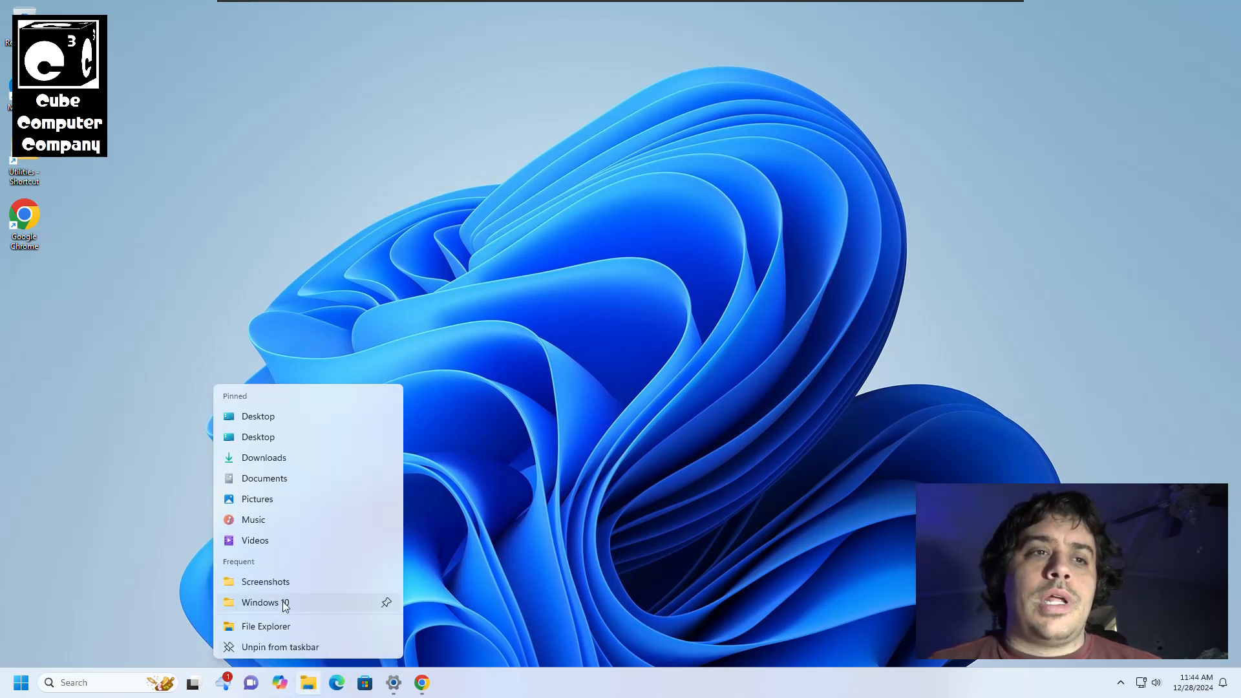
{"action": "left_click", "coordinate": [264, 458]}
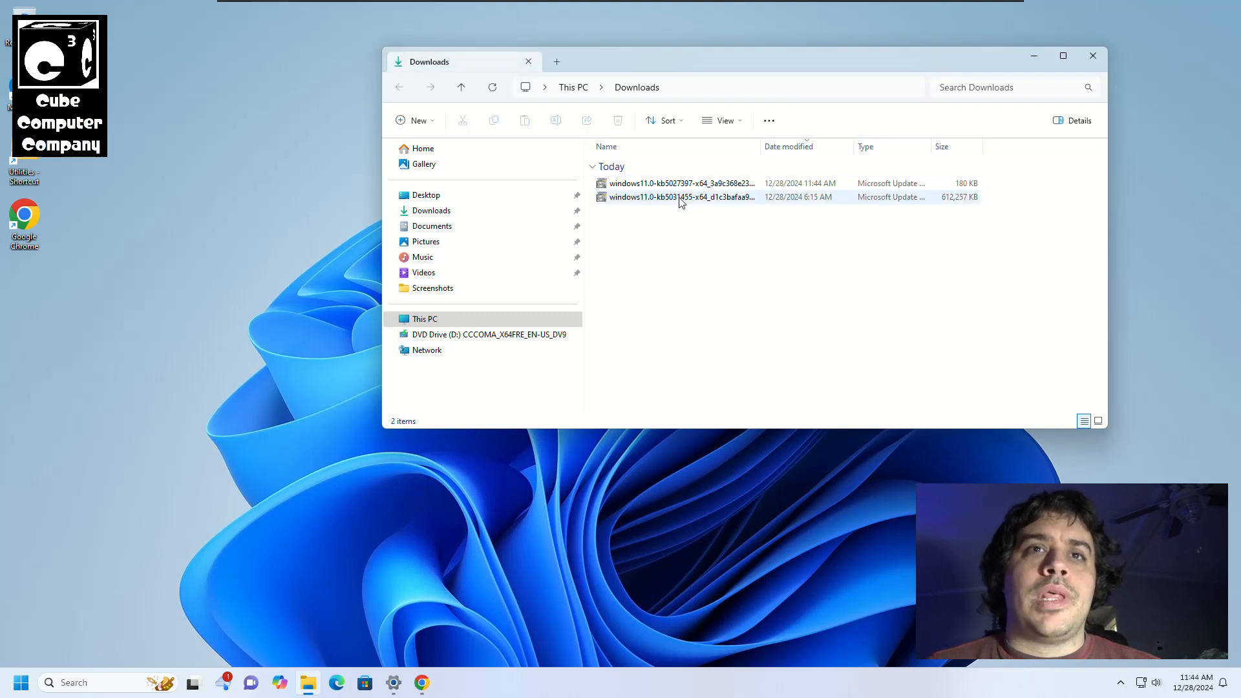
{"action": "mouse_move", "coordinate": [671, 308]}
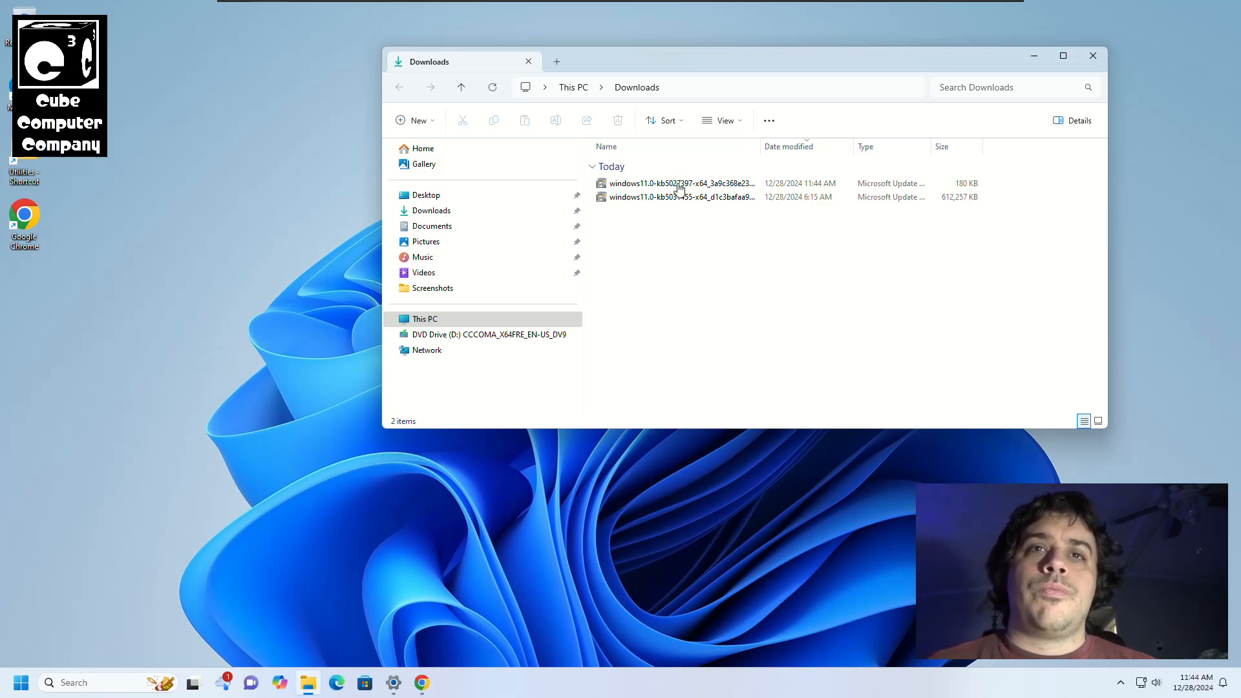
{"action": "mouse_move", "coordinate": [647, 219]}
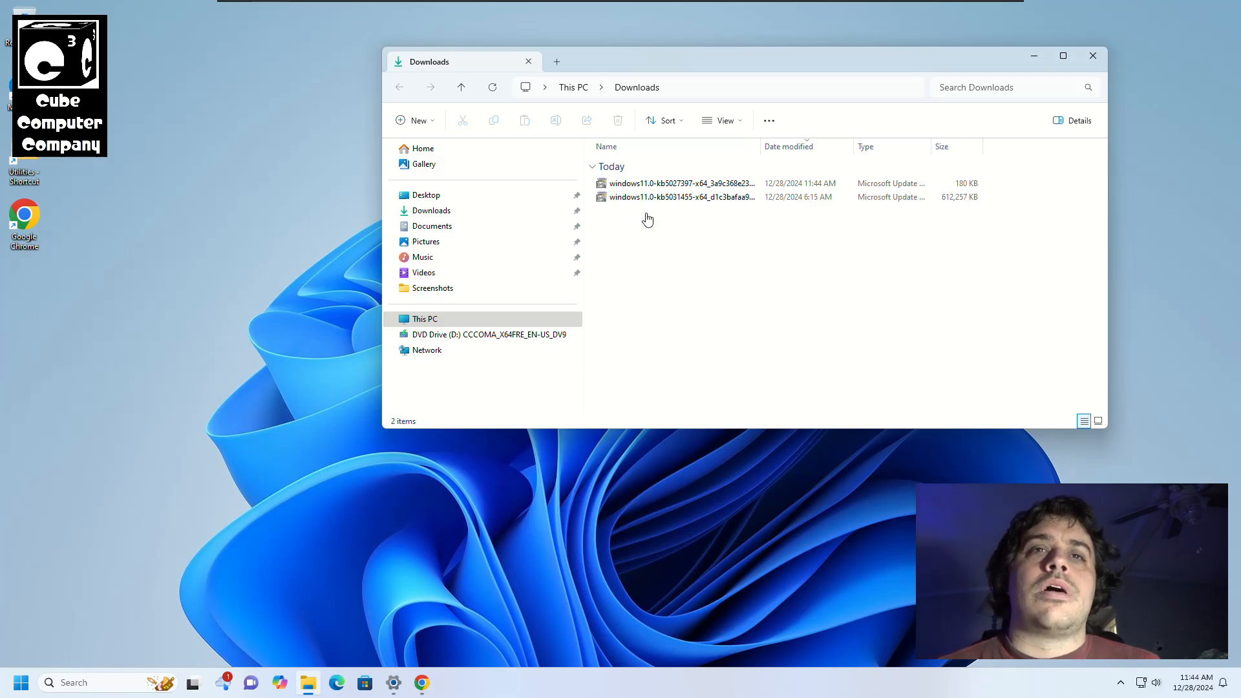
{"action": "mouse_move", "coordinate": [655, 208]}
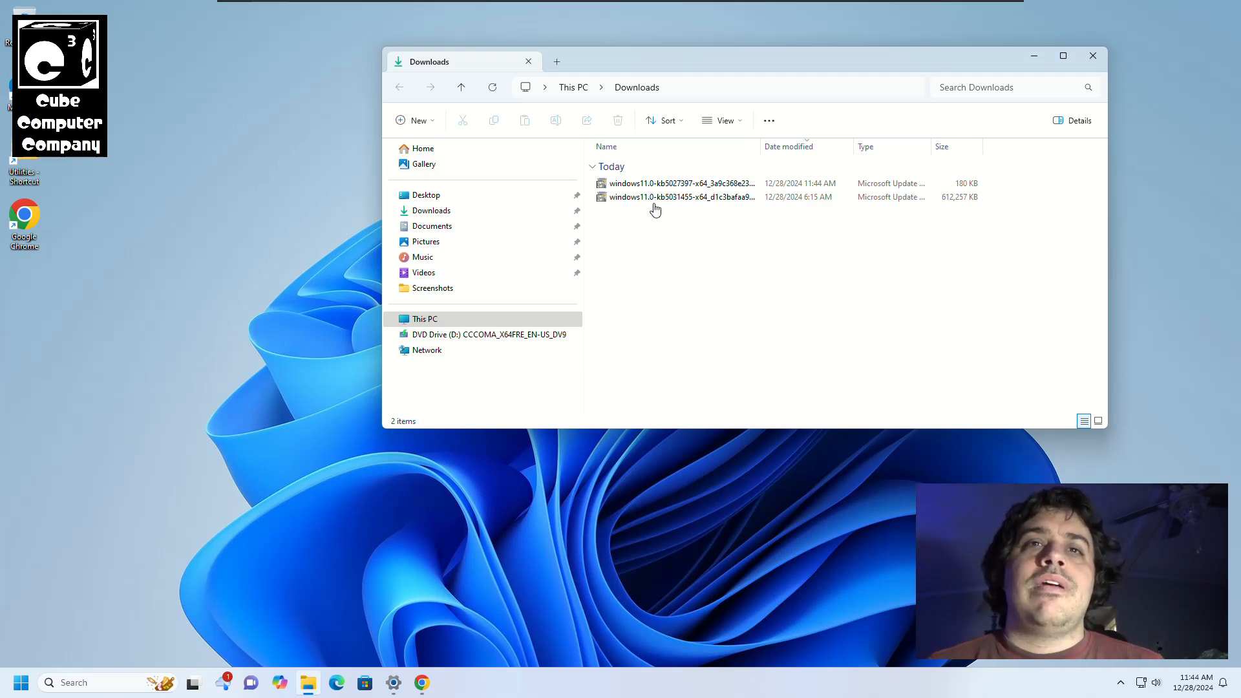
{"action": "mouse_move", "coordinate": [658, 205]}
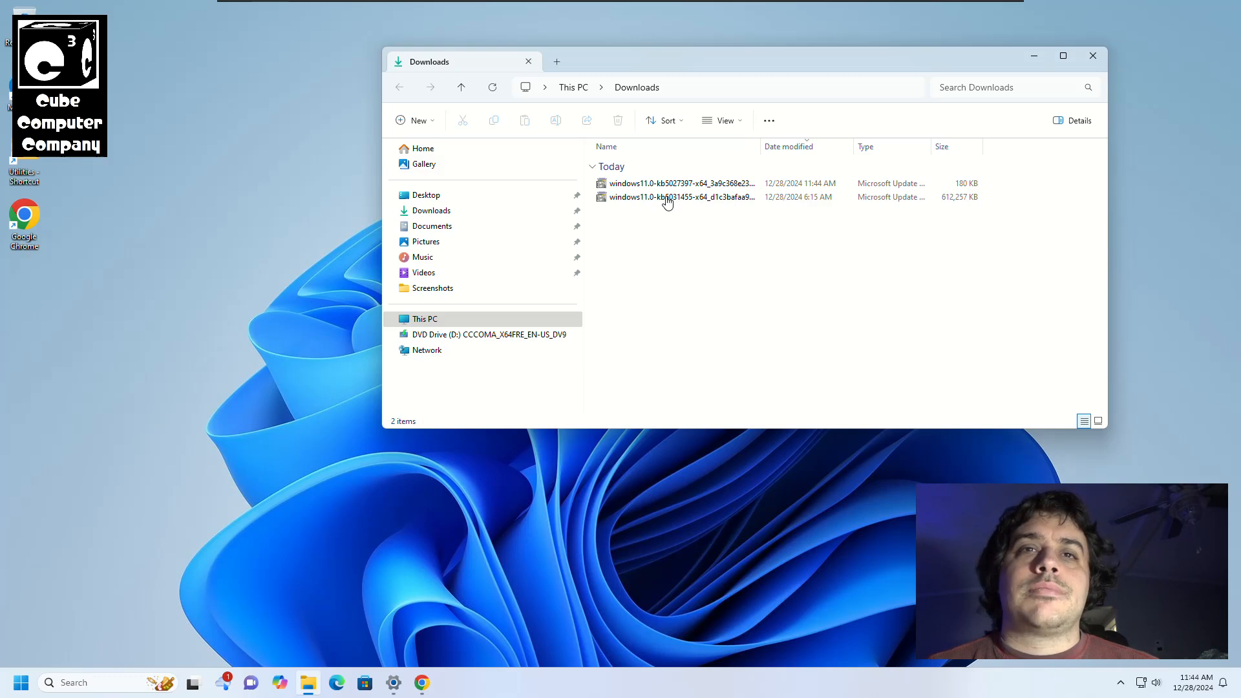
Install windows11.0-kb5027397-x64.msu with the Standalone Installer and restart the PC to apply it
{"action": "double_click", "coordinate": [679, 183]}
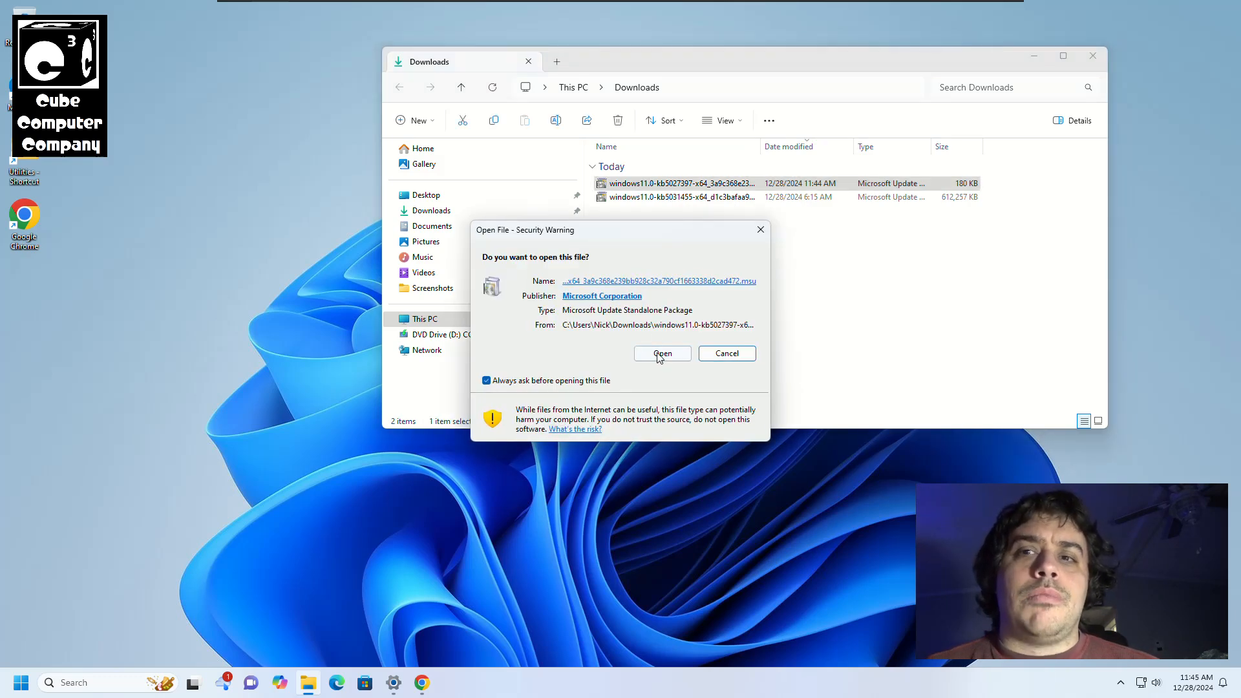
{"action": "left_click", "coordinate": [662, 353]}
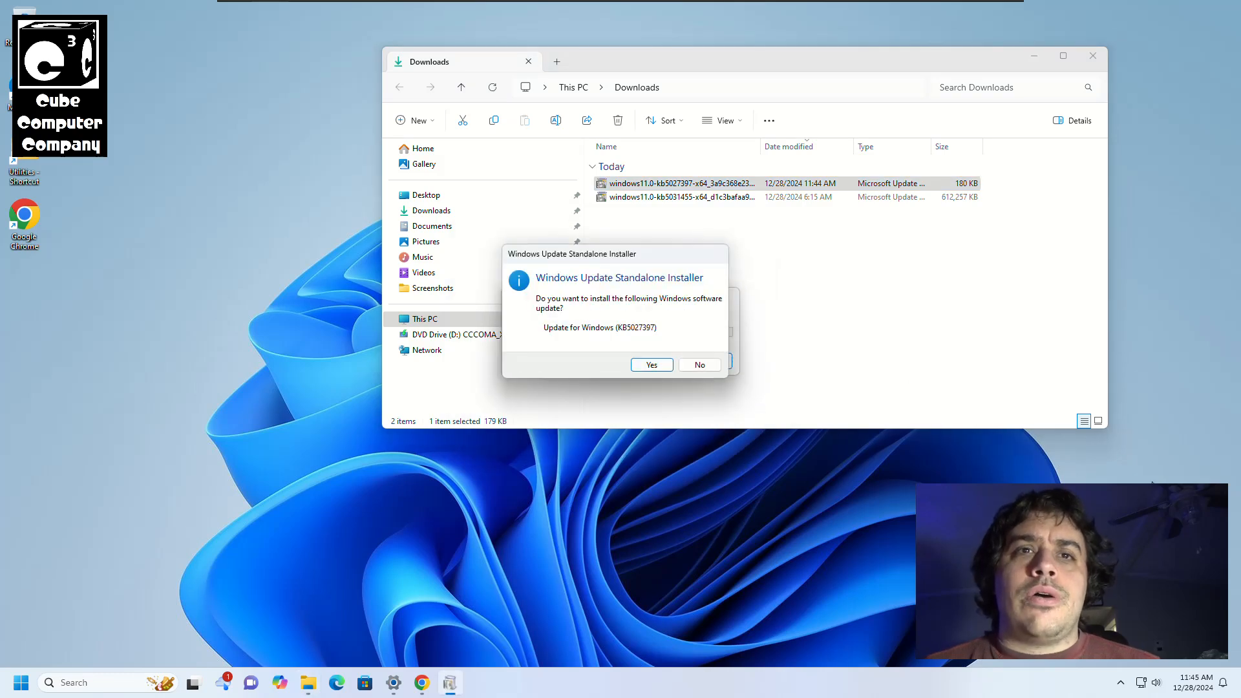
{"action": "mouse_move", "coordinate": [574, 290]}
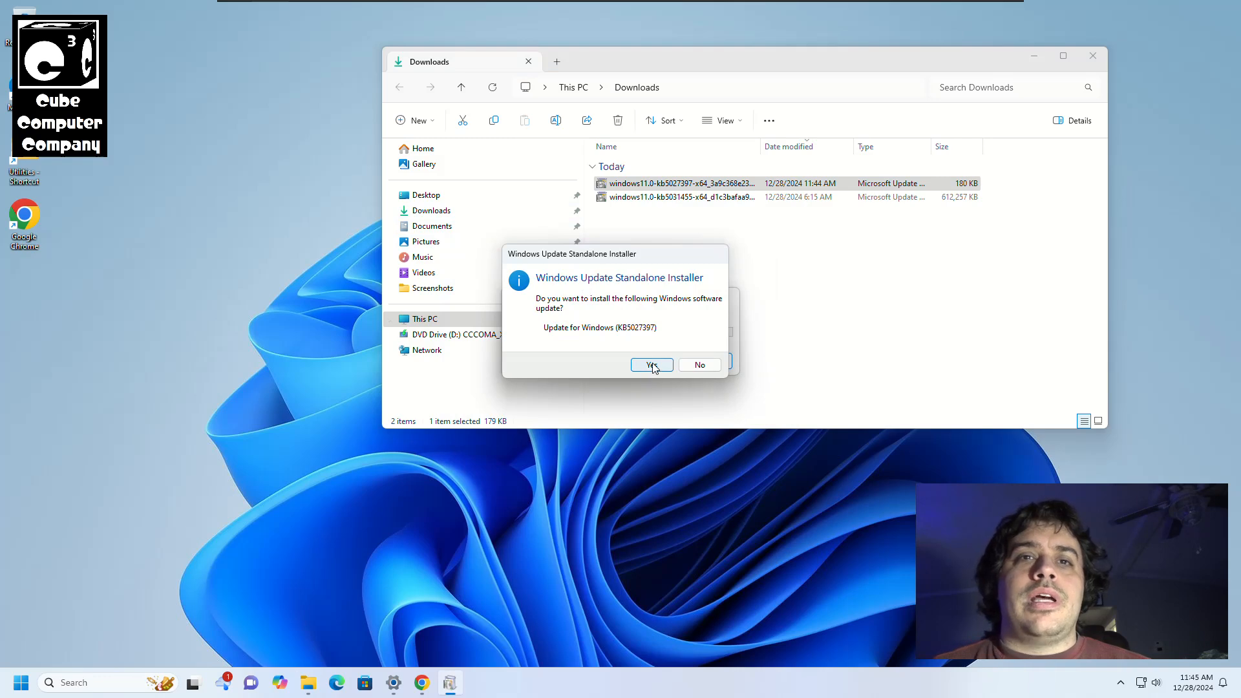
{"action": "left_click", "coordinate": [647, 364]}
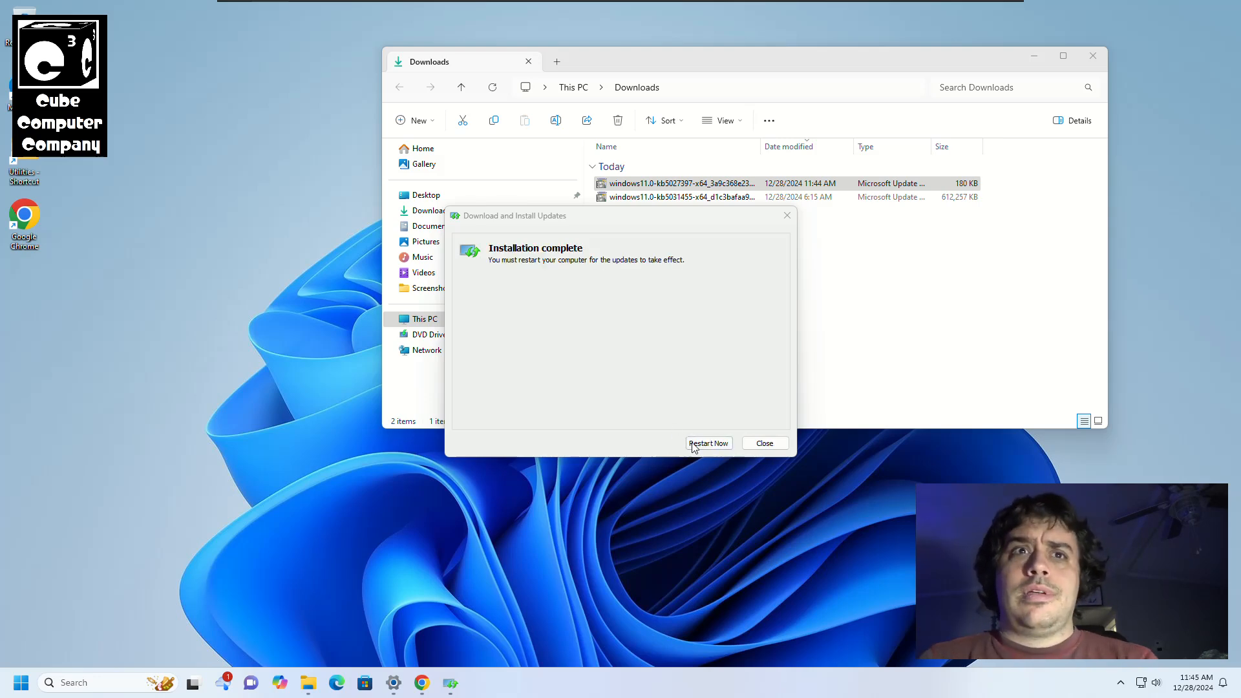
{"action": "left_click", "coordinate": [707, 443]}
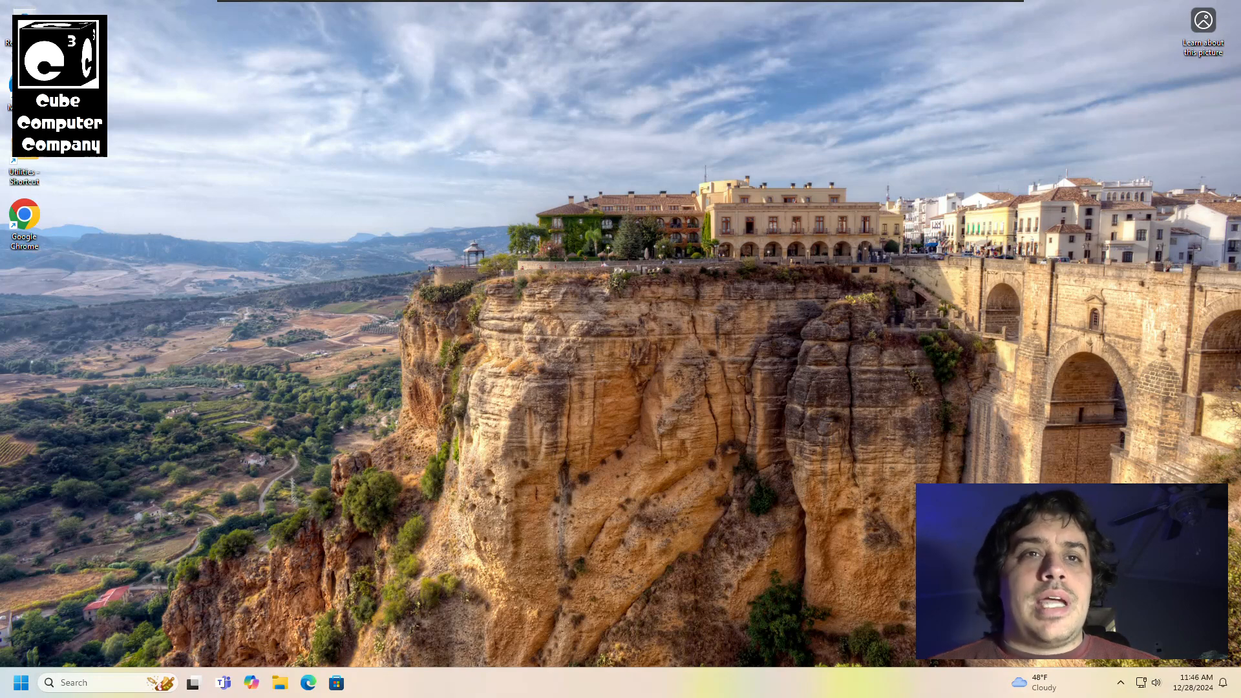
{"action": "mouse_move", "coordinate": [648, 681]}
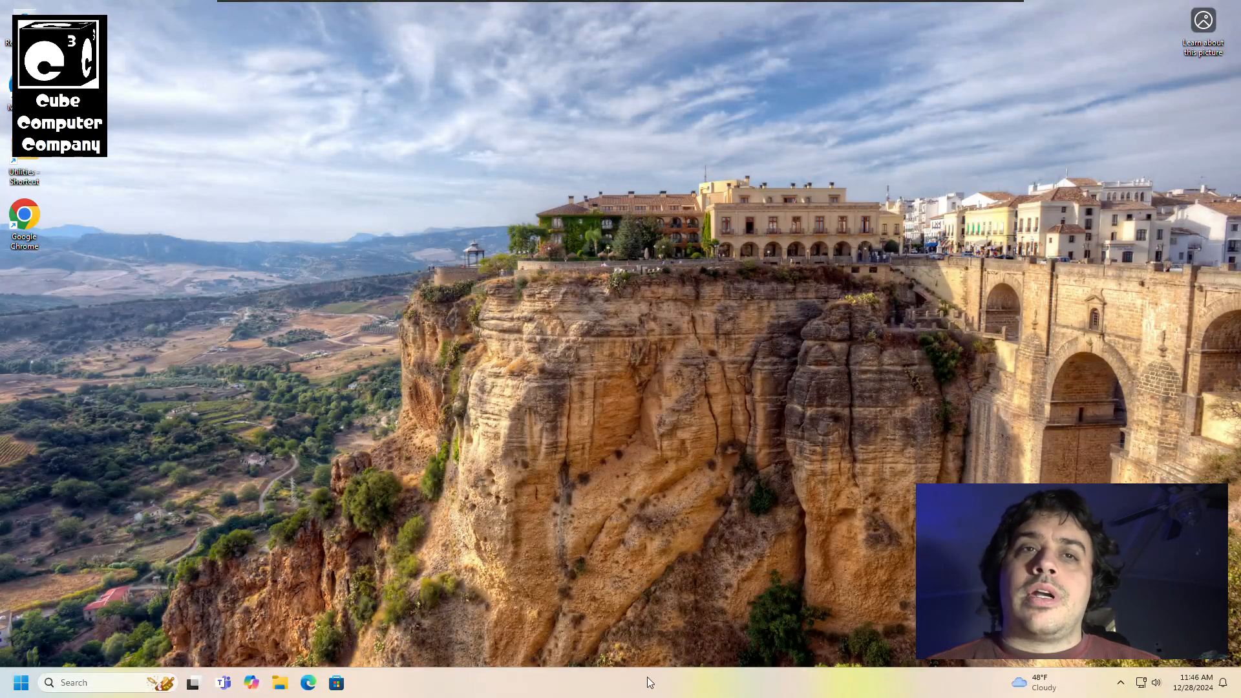
Reach Settings > System > About to check the Windows version after the restart
{"action": "left_click", "coordinate": [20, 682]}
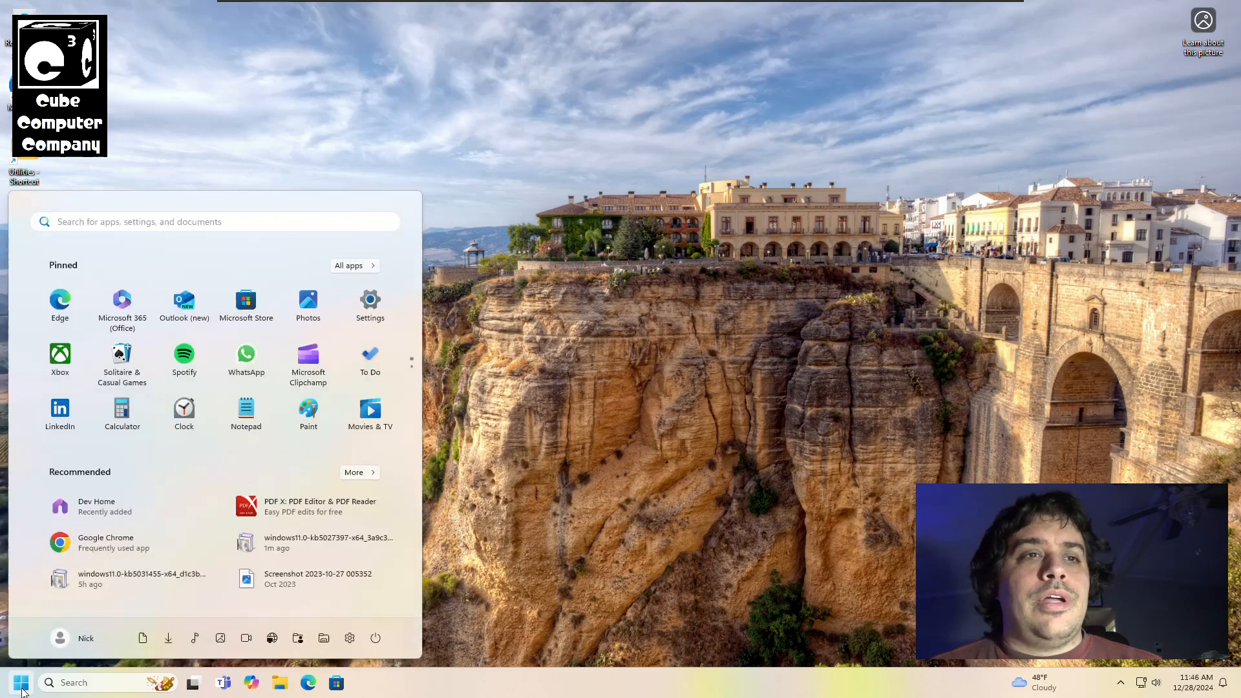
{"action": "mouse_move", "coordinate": [759, 308]}
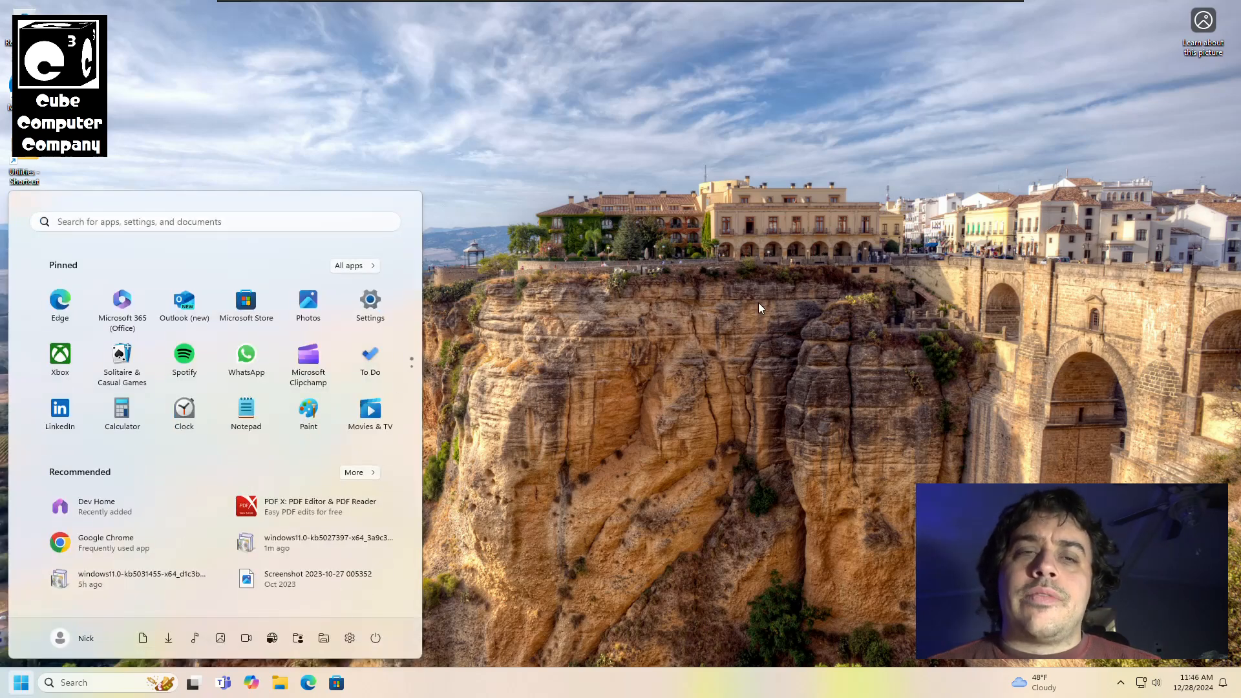
{"action": "left_click", "coordinate": [370, 306]}
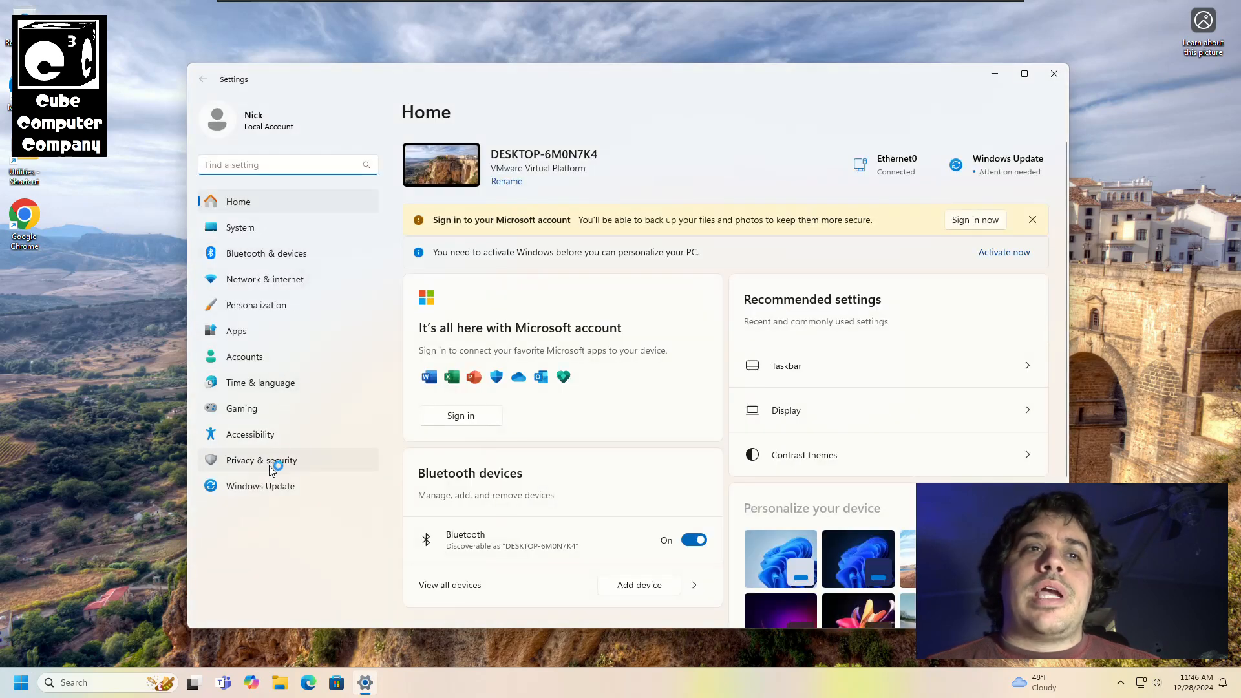
{"action": "left_click", "coordinate": [241, 228]}
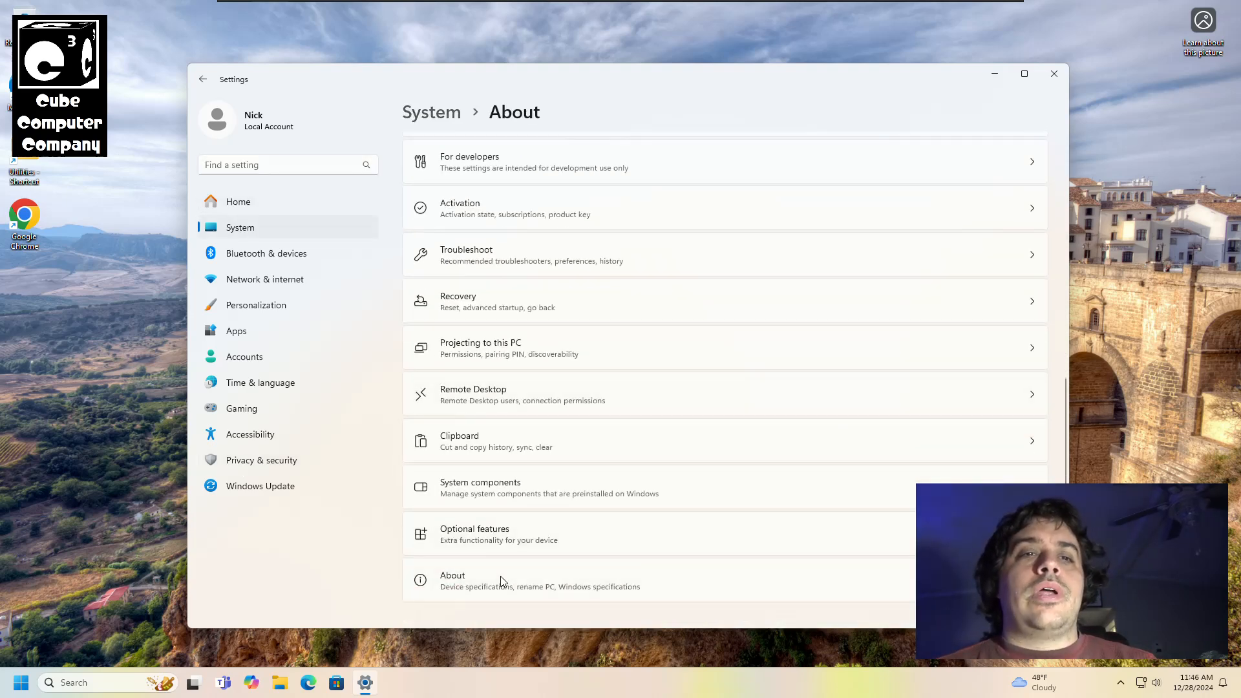
{"action": "left_click", "coordinate": [501, 580]}
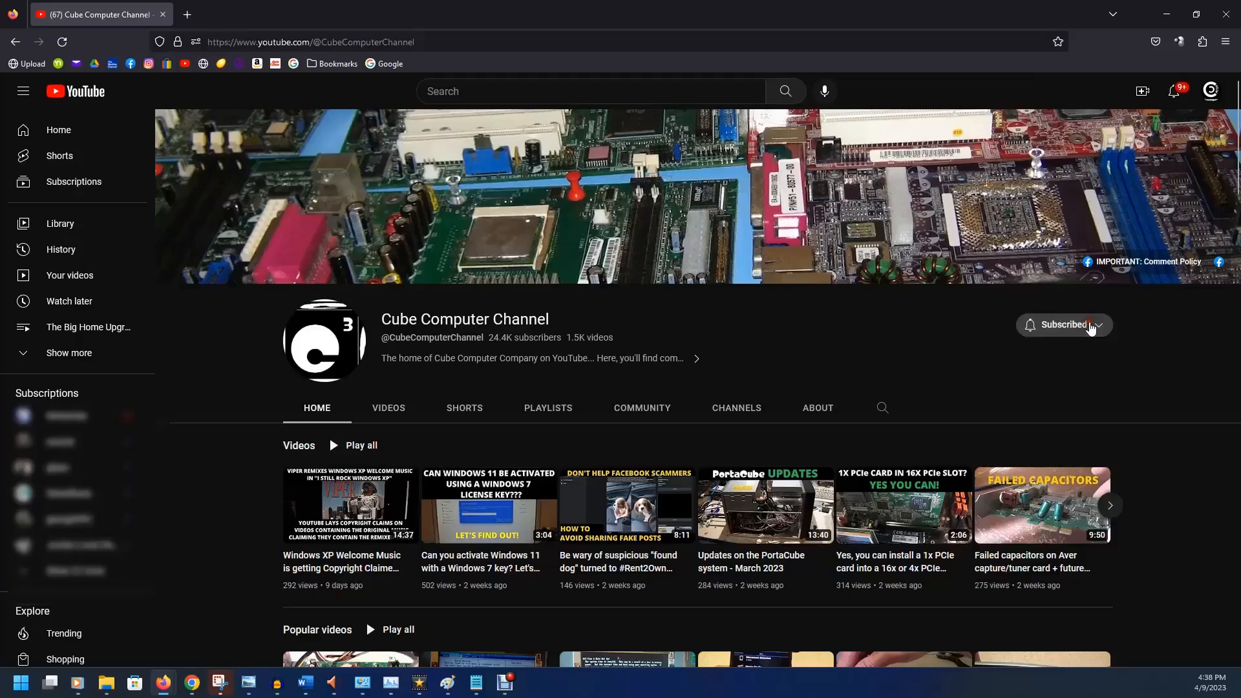
Subscribe to Cube Computer Channel and bring up a video's Share dialog as the outro plays
{"action": "left_click", "coordinate": [1064, 324]}
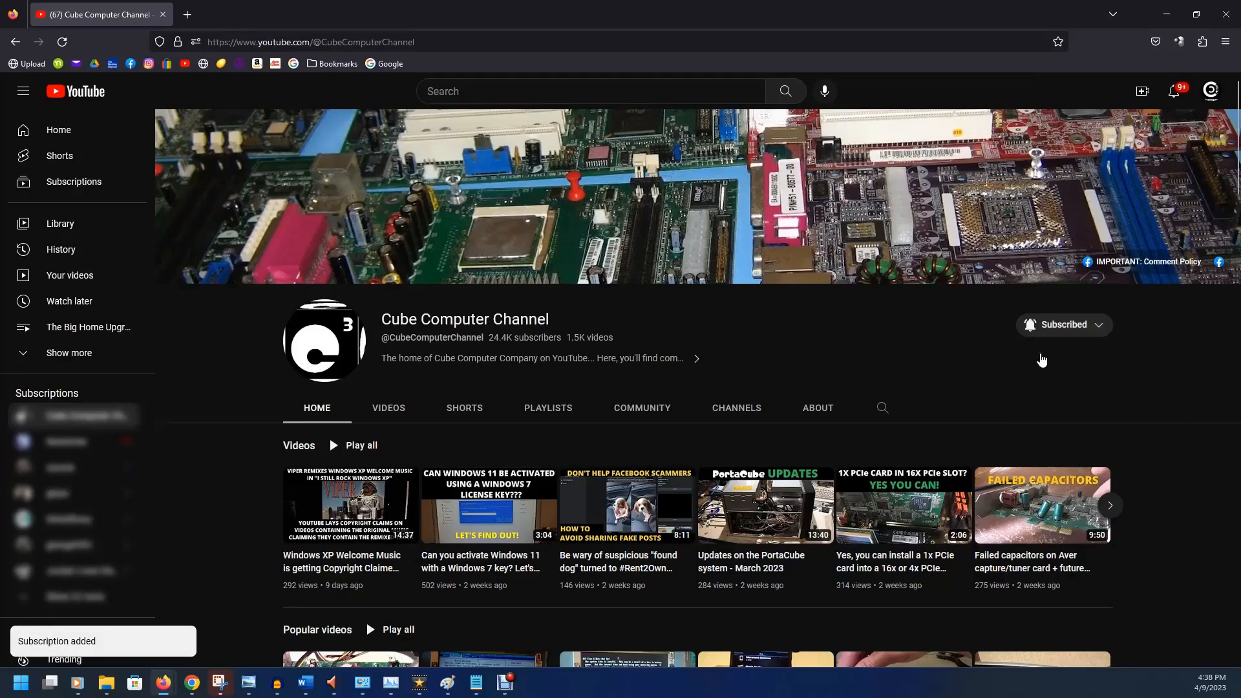
{"action": "left_click", "coordinate": [489, 505]}
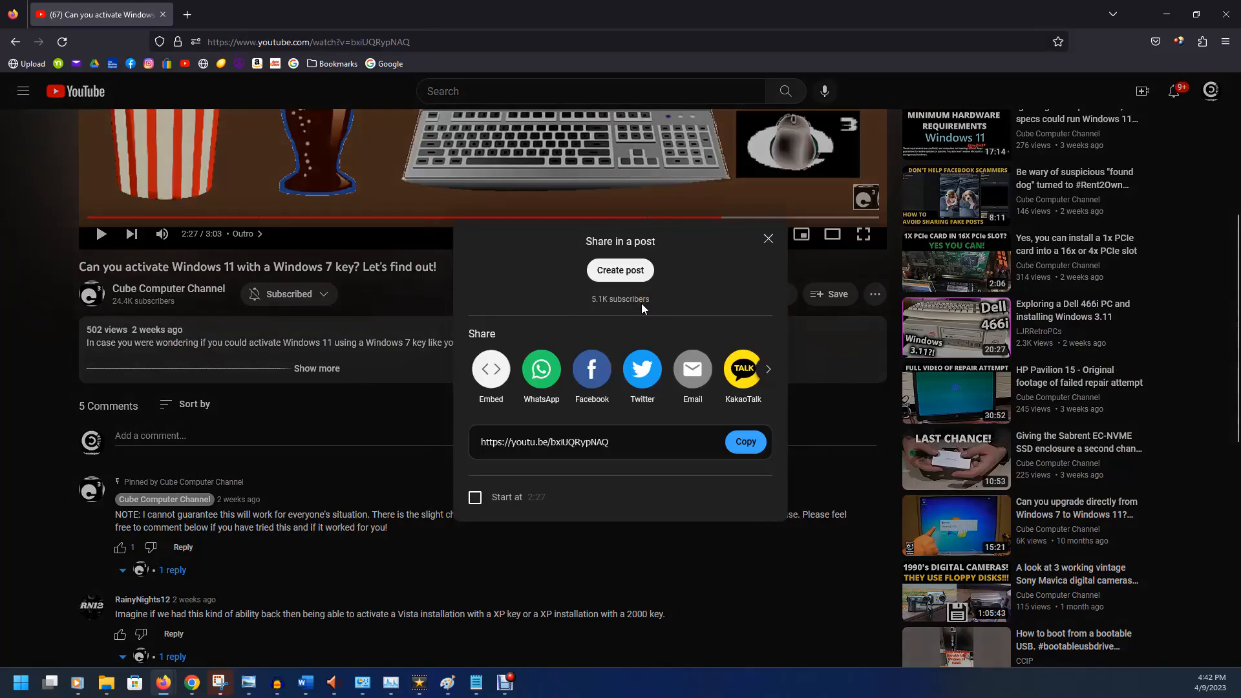
{"action": "left_click", "coordinate": [168, 288]}
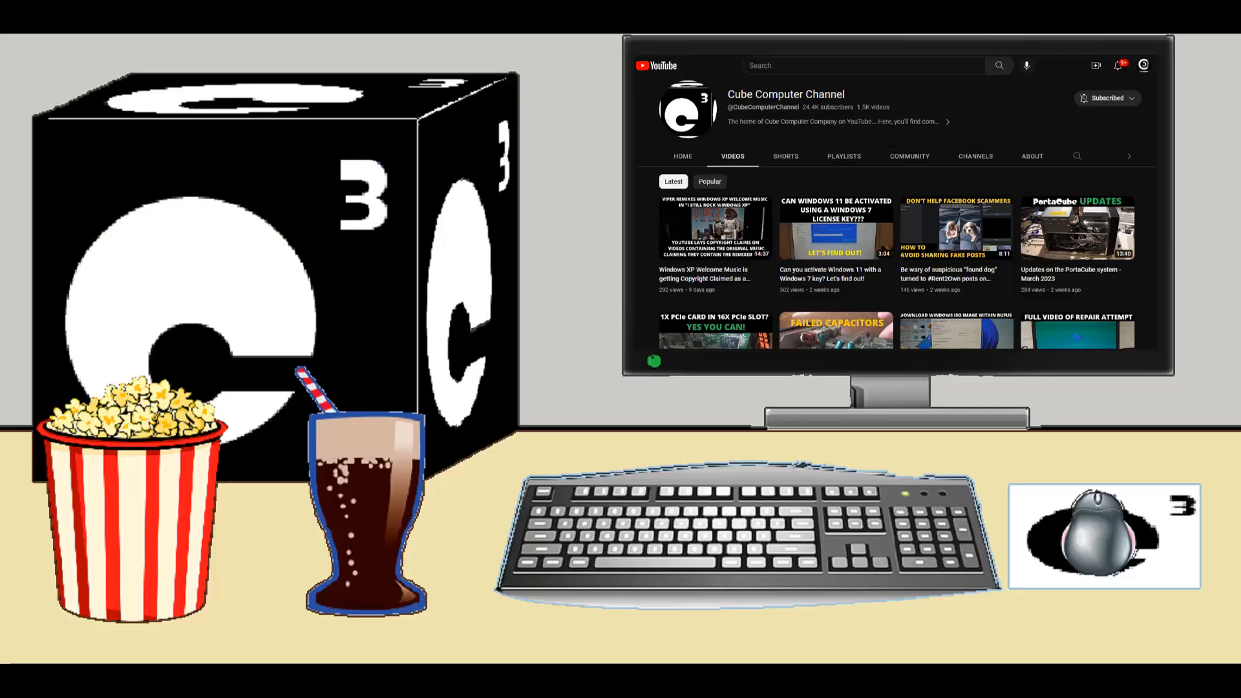